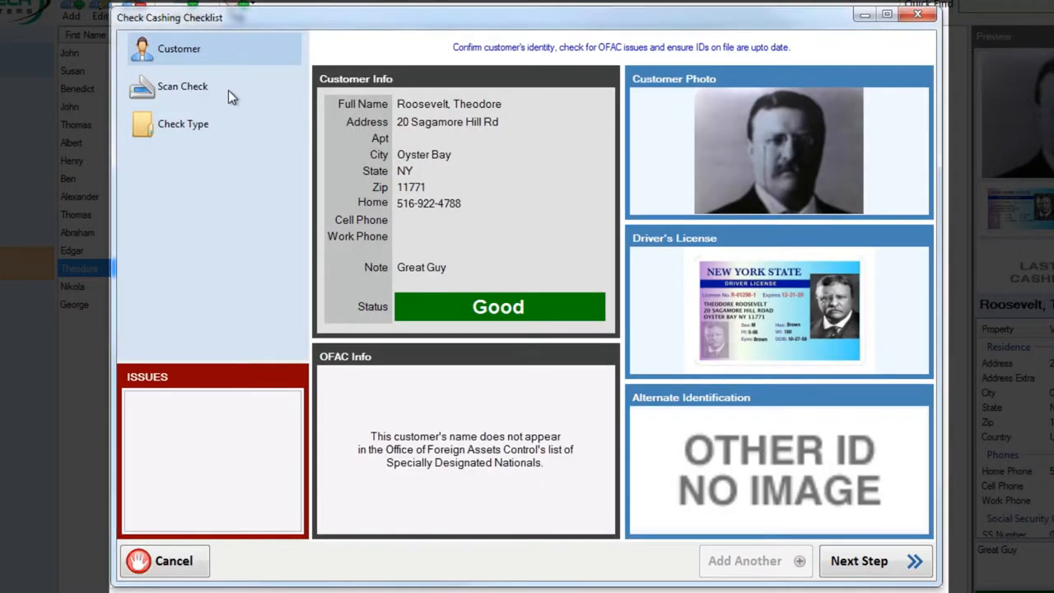
# Step: Scan Theodore Roosevelt's $1,200 check in the Scanner as a Personal Check
pyautogui.click(182, 86)
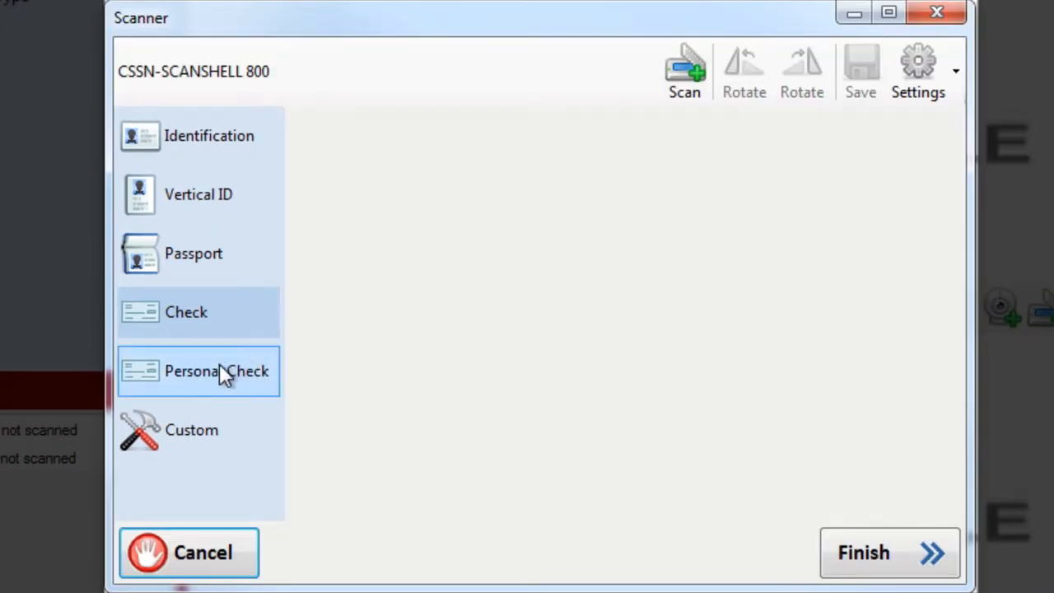
pyautogui.moveTo(217, 371)
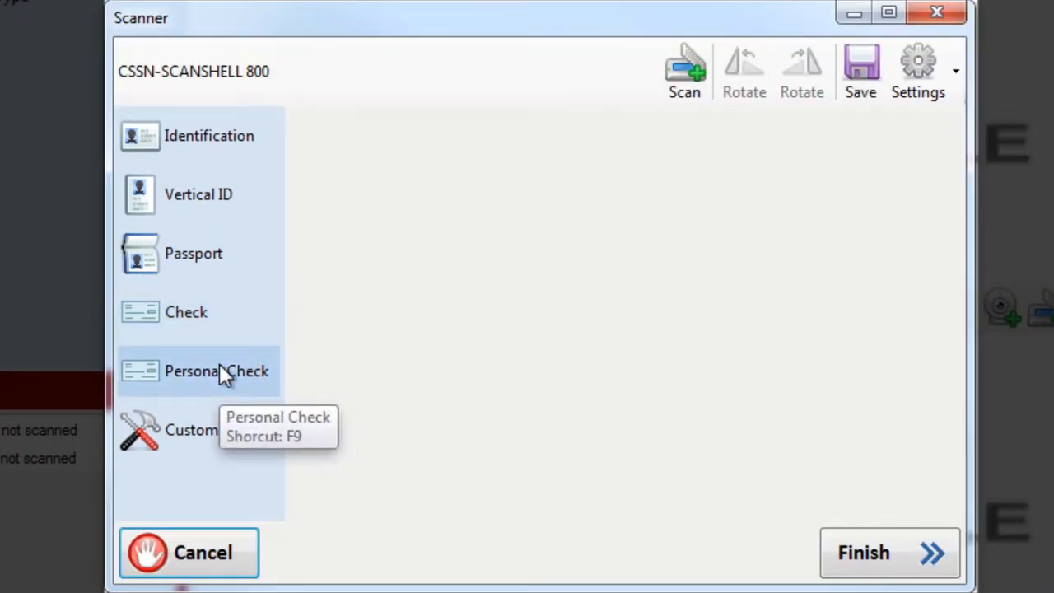
pyautogui.click(685, 70)
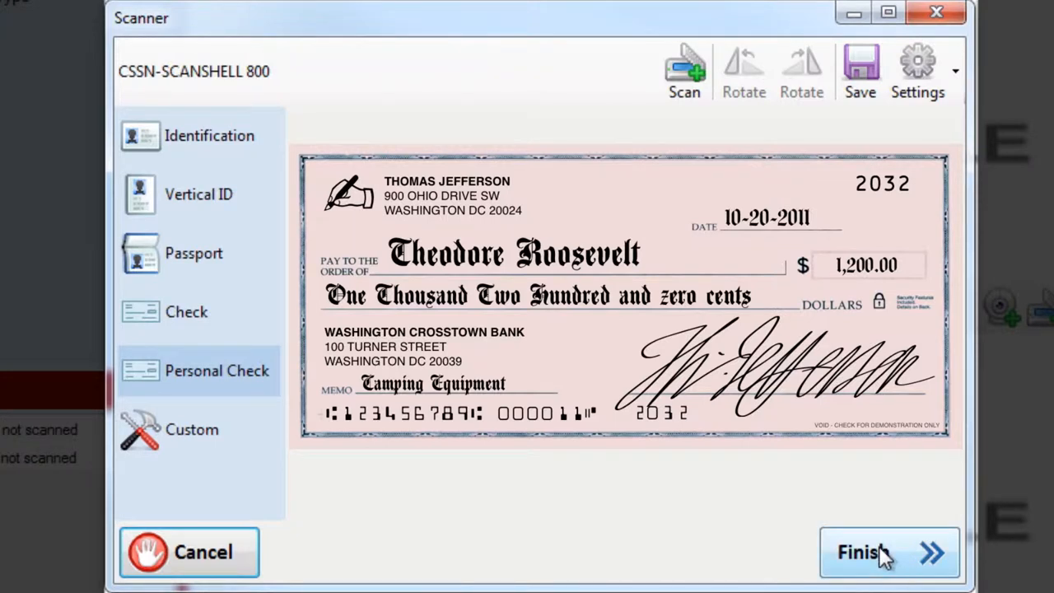
# Step: Finish scanning so the check's front and endorsed back appear in the checklist
pyautogui.click(862, 552)
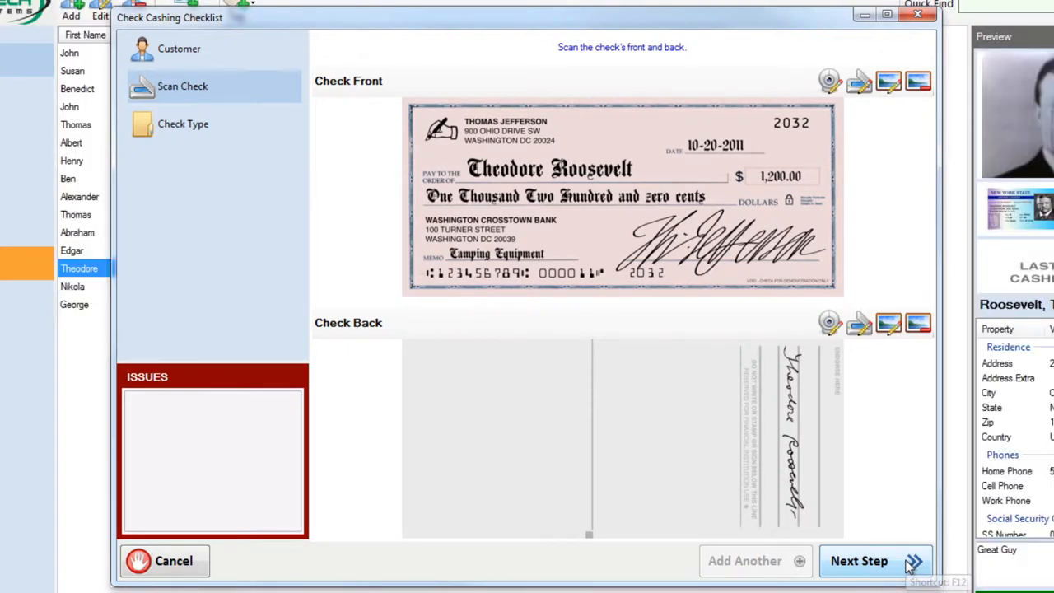
# Step: Set the check type to Personal and advance to the account-selection step
pyautogui.click(877, 561)
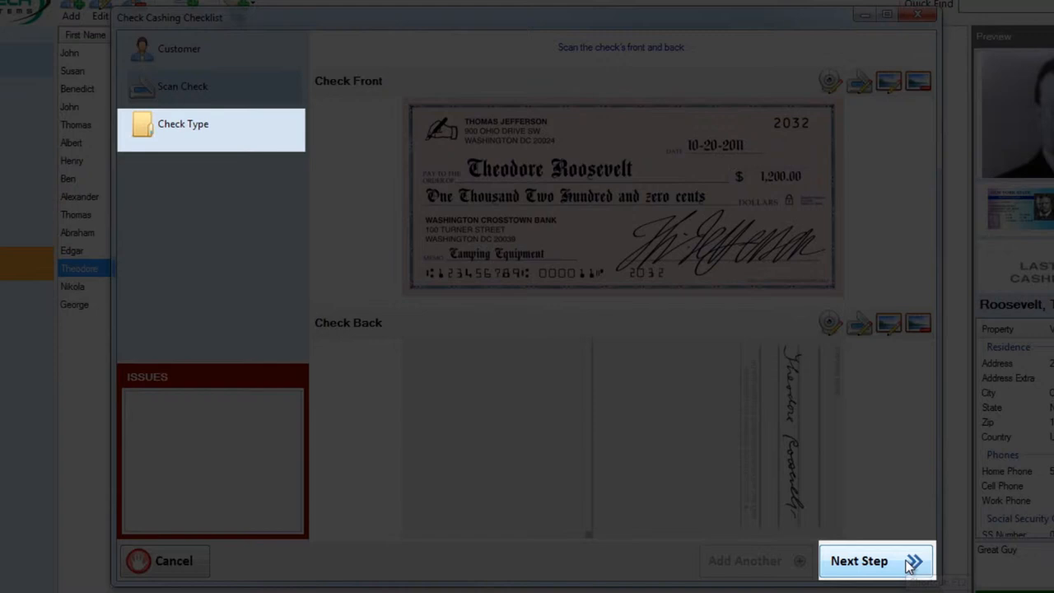
pyautogui.click(859, 561)
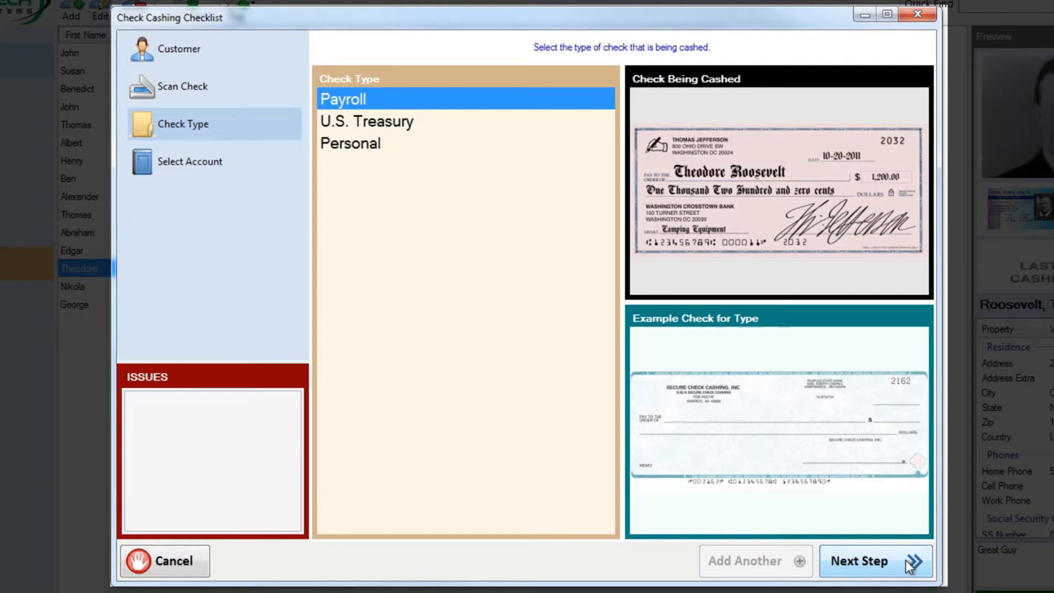
pyautogui.moveTo(967, 282)
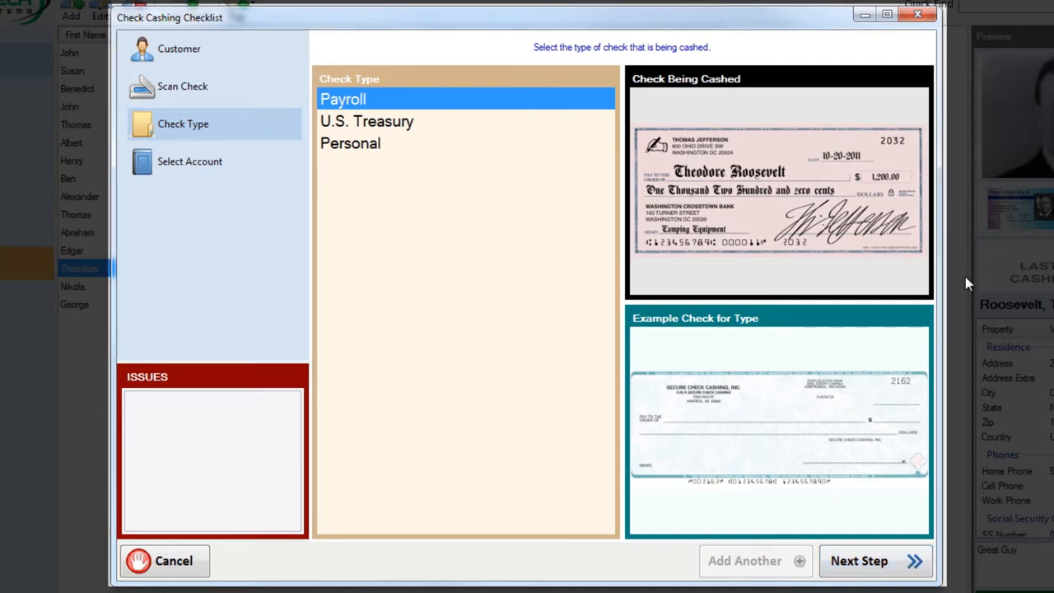
pyautogui.click(350, 143)
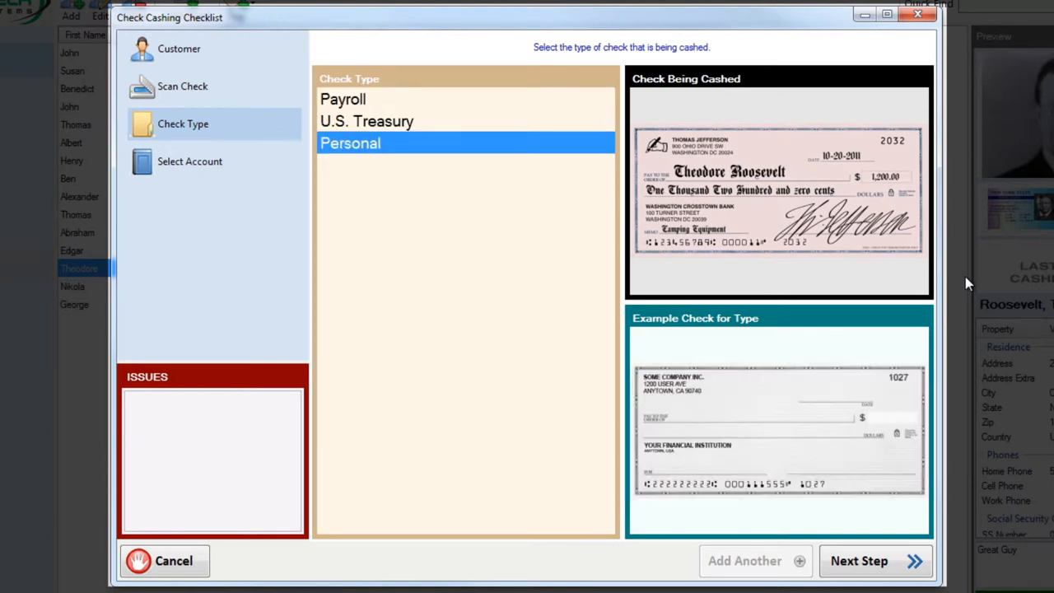
pyautogui.click(858, 560)
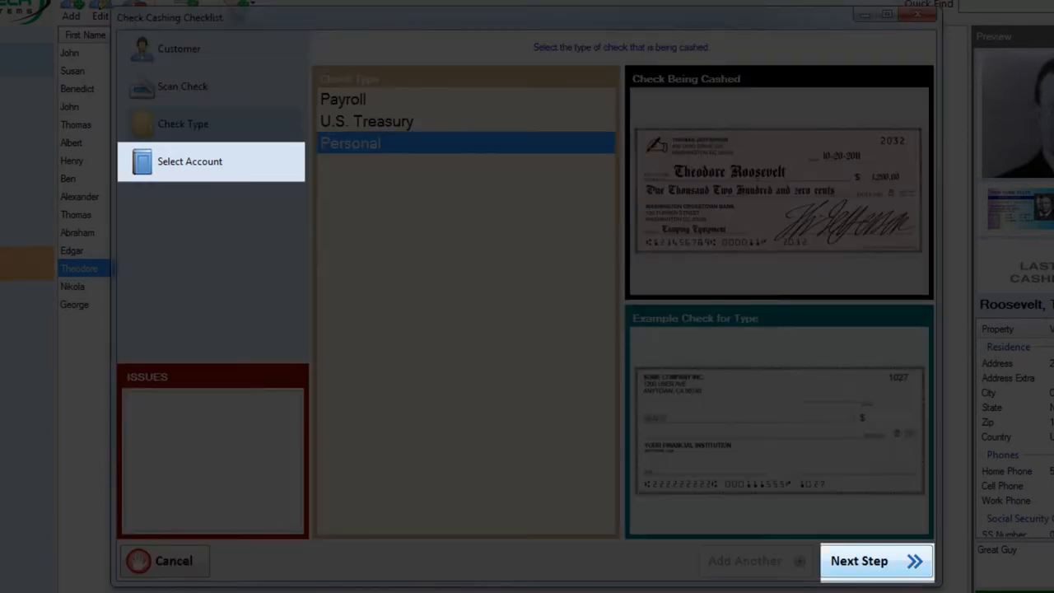
# Step: Open the Select Account step for Roosevelt's check
pyautogui.click(877, 560)
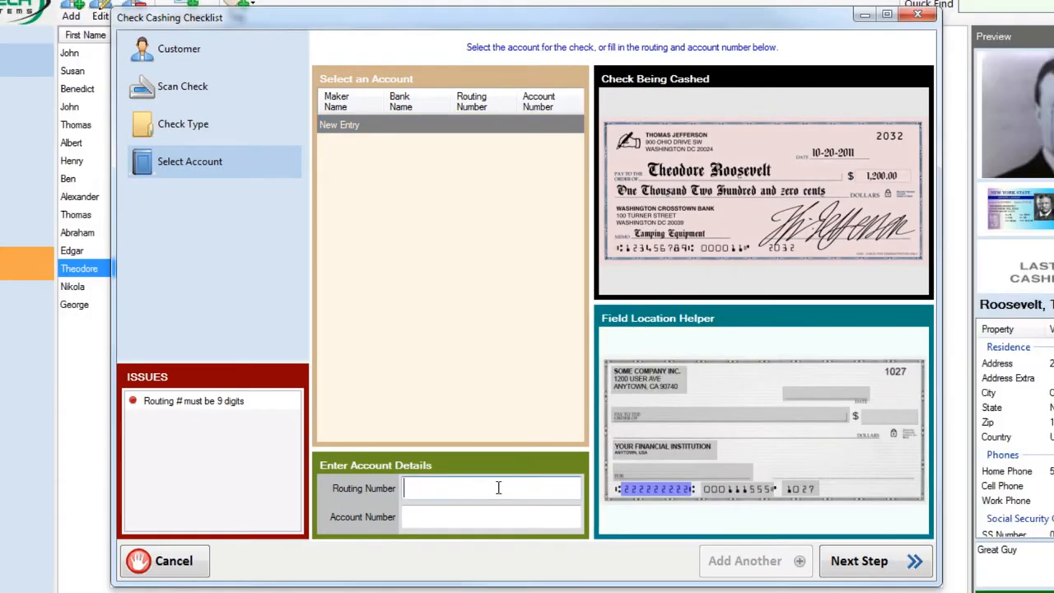
# Step: Enter routing 123456789 and account 000011, and pick the Thomas Jefferson account
pyautogui.write('123456')
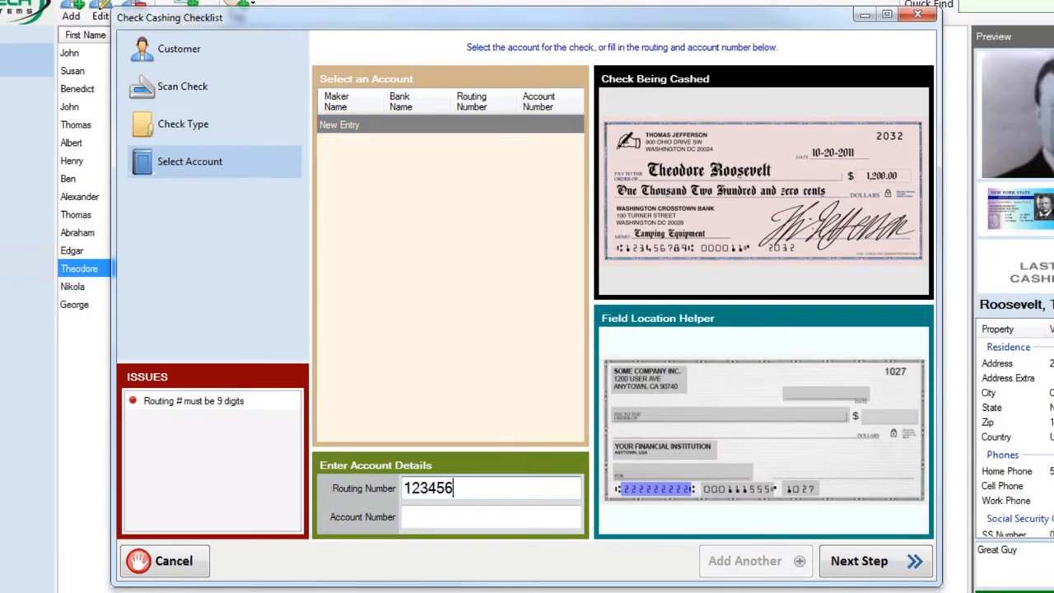
pyautogui.write('789')
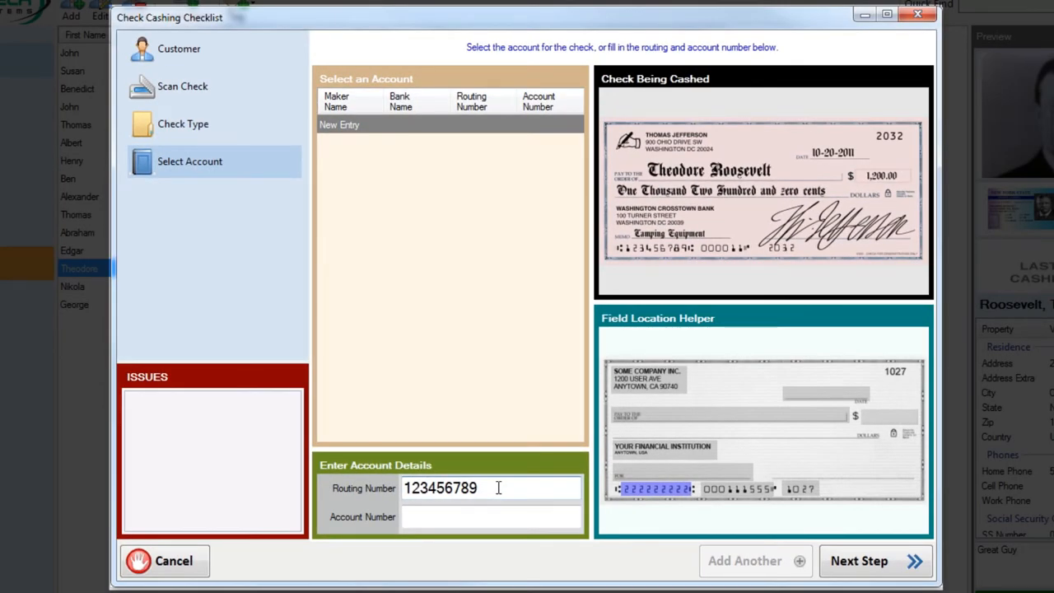
pyautogui.write('00')
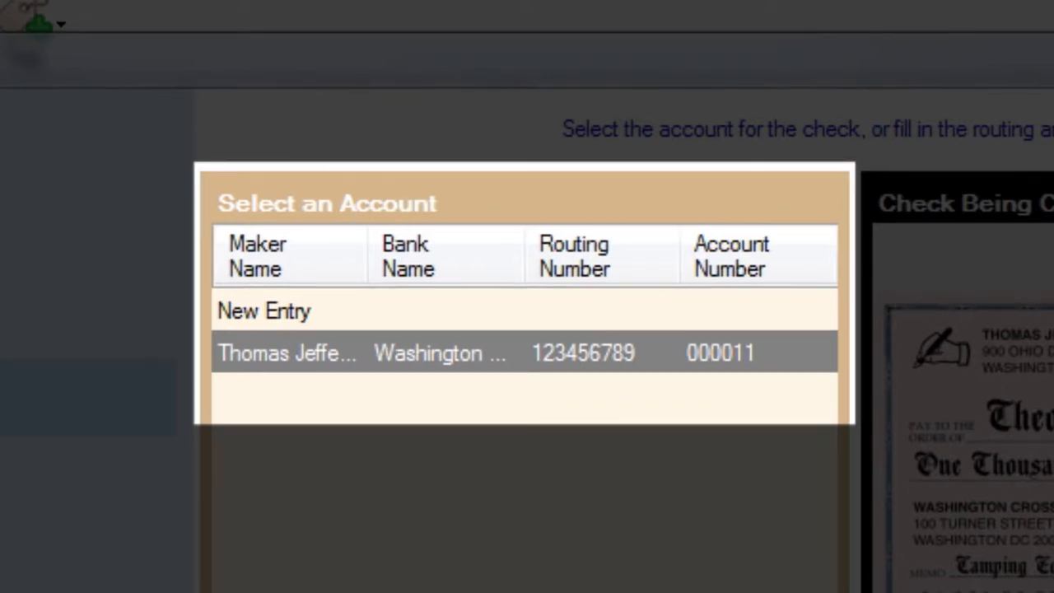
pyautogui.click(524, 353)
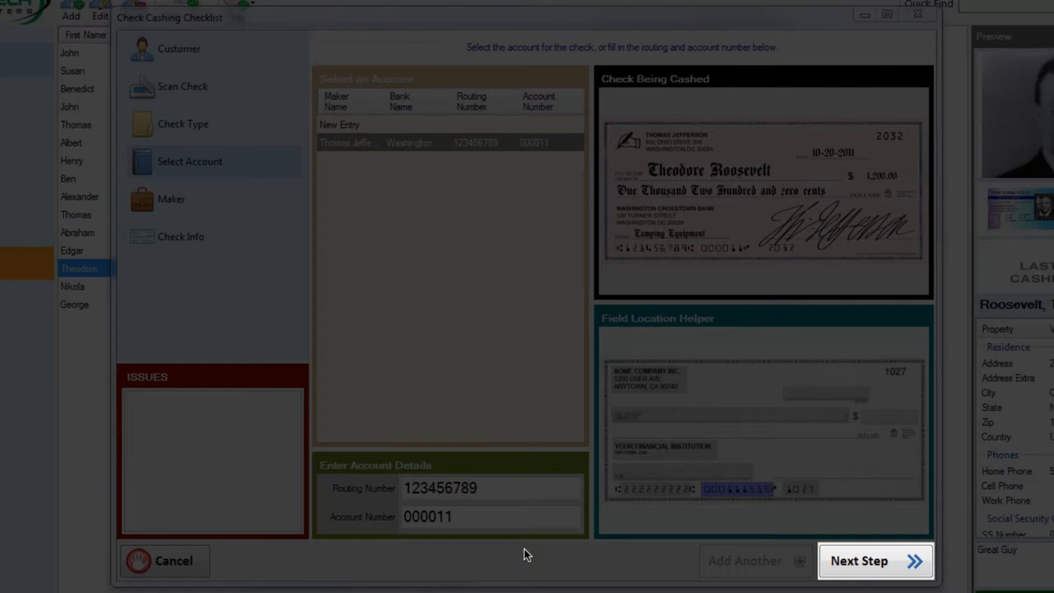
# Step: Fill in check #2032, amount 1200.00, and memo Camping Equipment
pyautogui.click(859, 560)
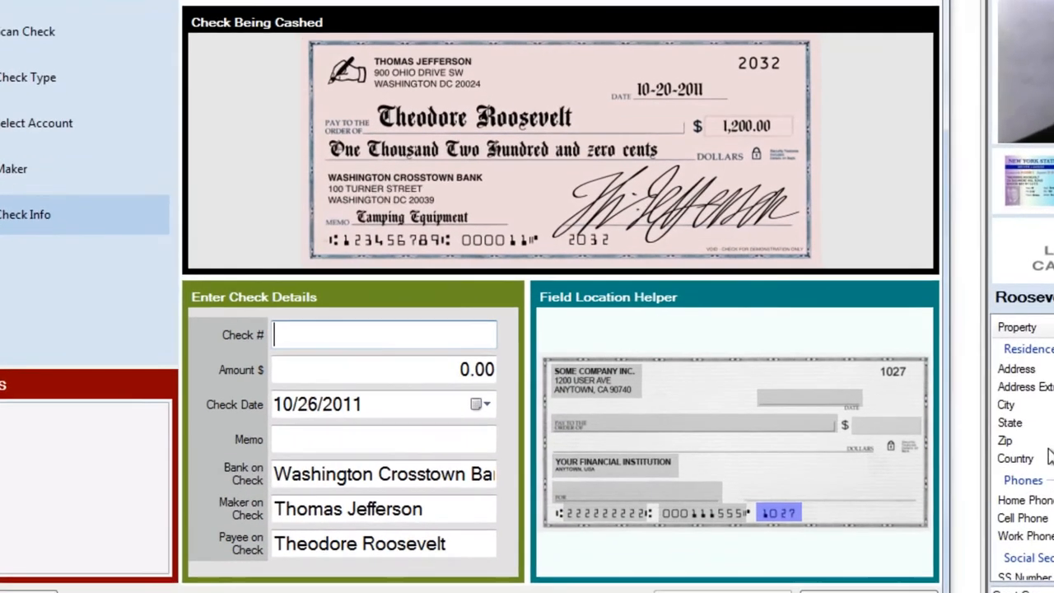
pyautogui.write('2032')
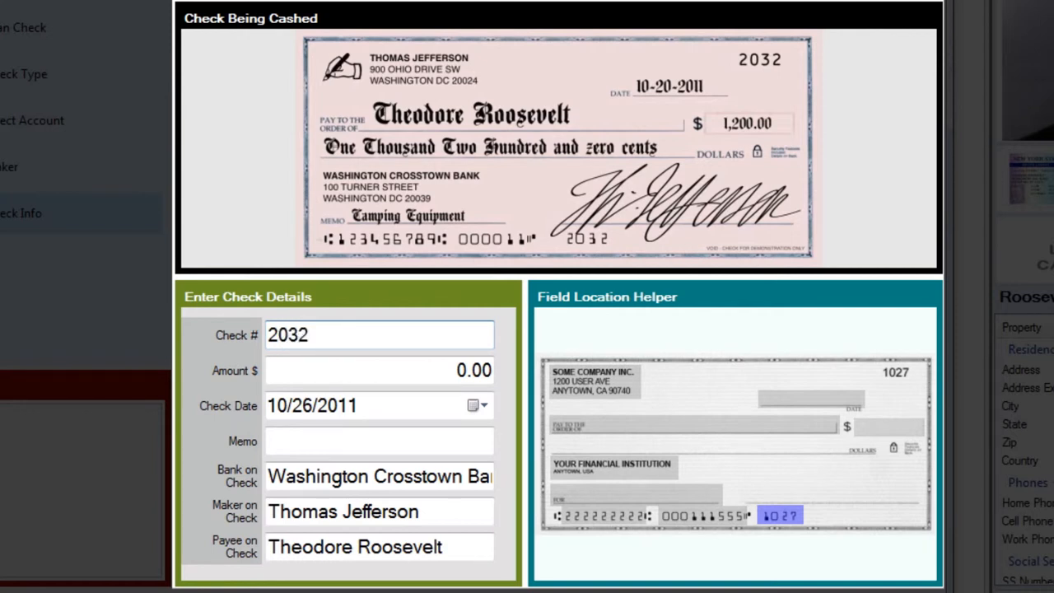
pyautogui.click(379, 369)
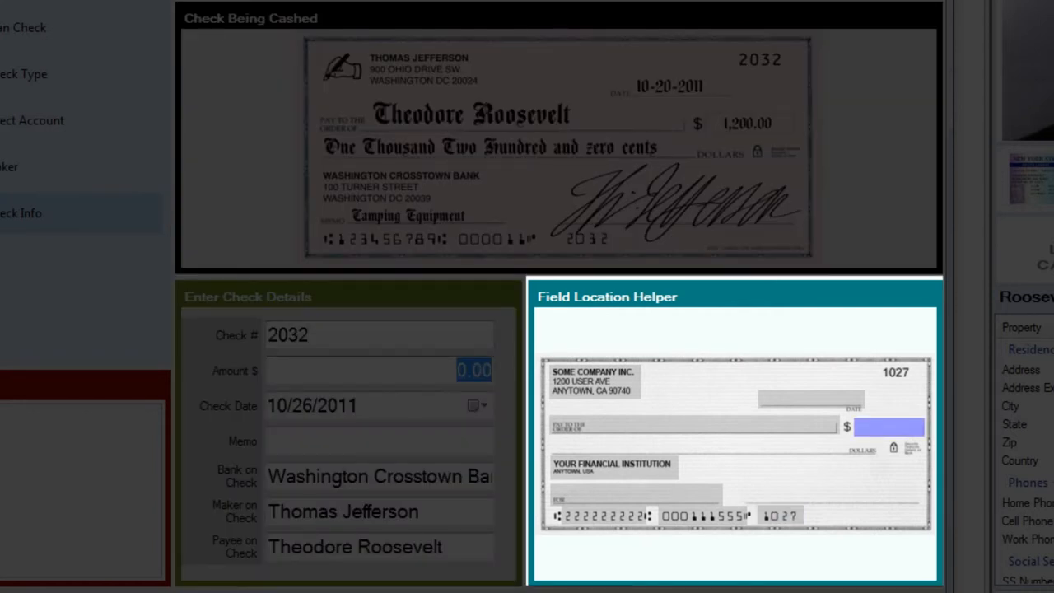
pyautogui.write('12.00')
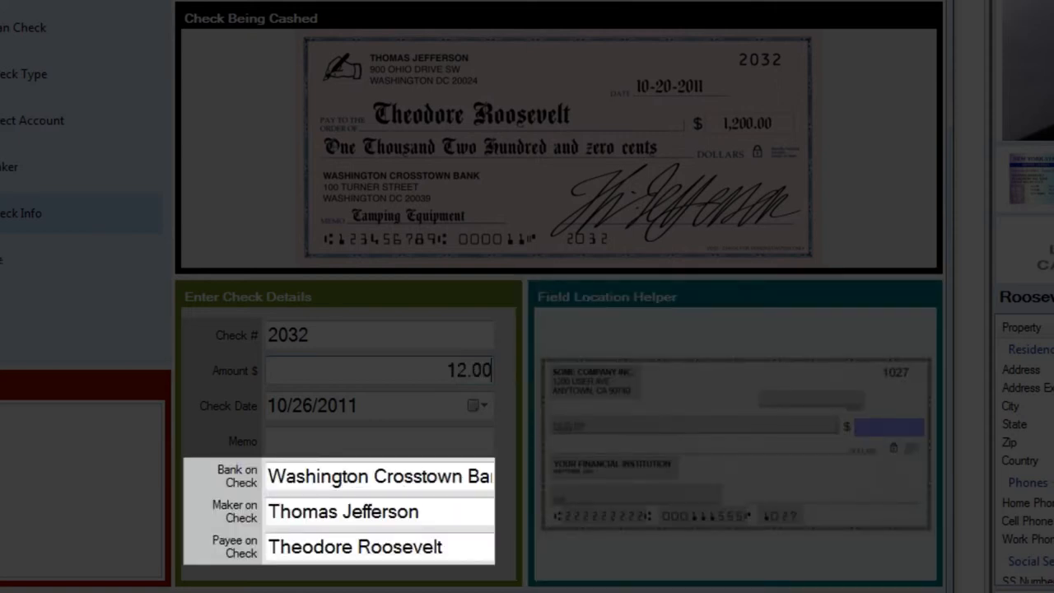
pyautogui.write('1200.00')
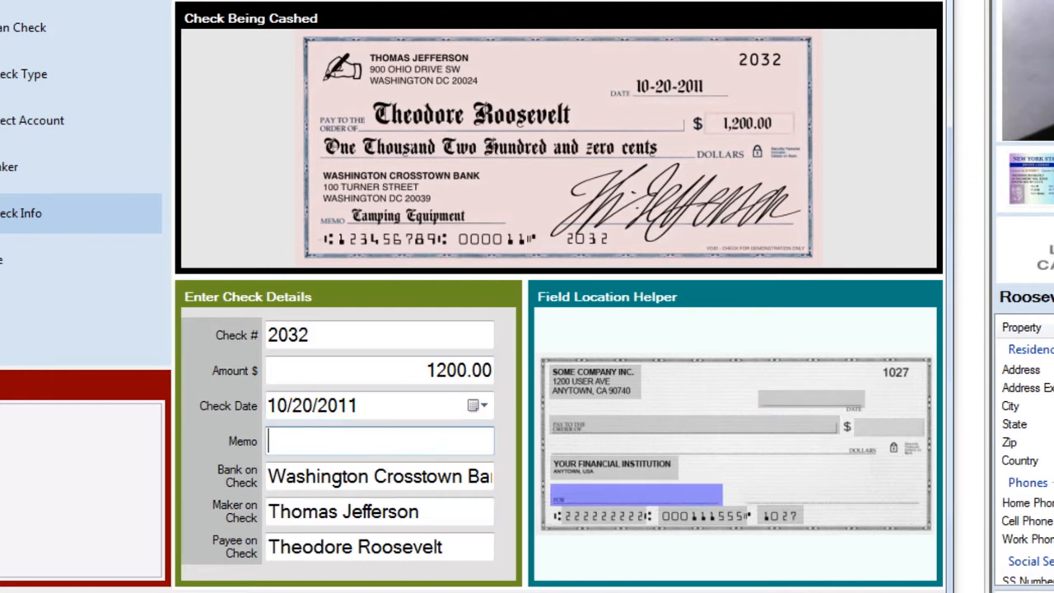
pyautogui.write('Camping Equipment')
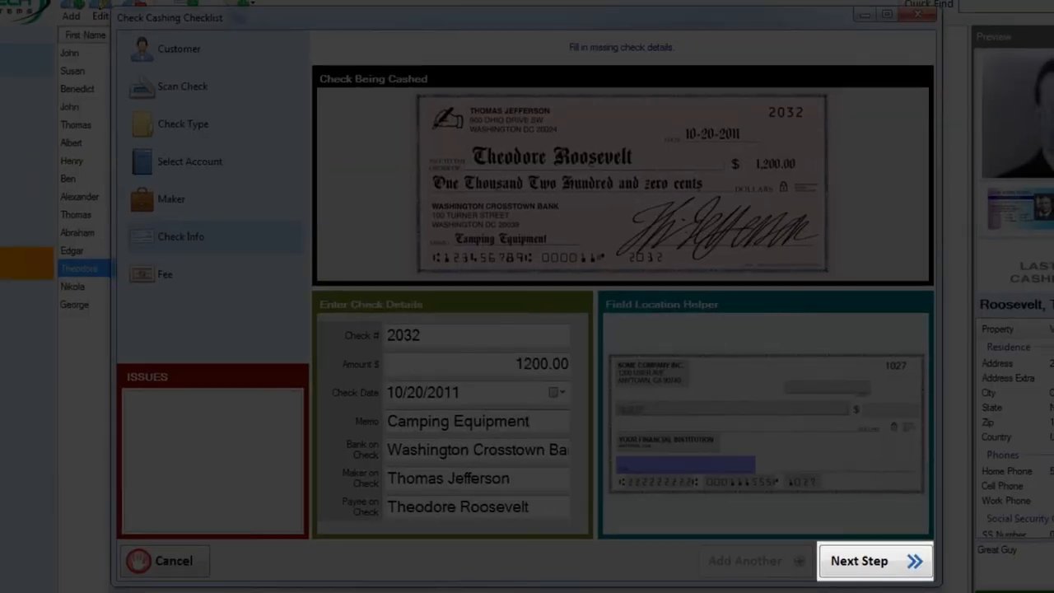
# Step: Select the $26.00 New Customer fee, enable Print Receipt, and complete the transaction
pyautogui.click(859, 561)
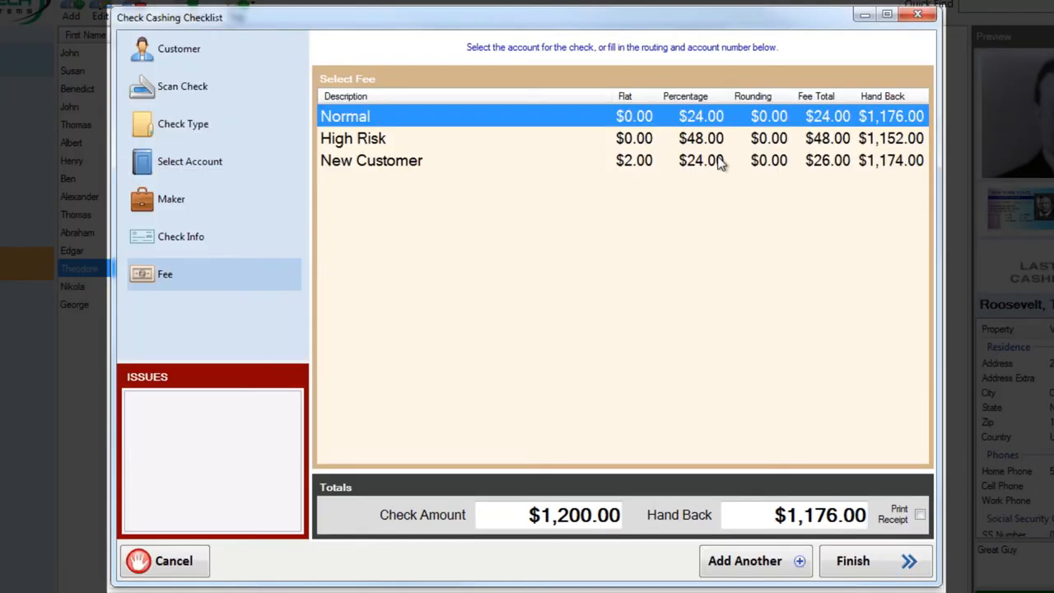
pyautogui.click(371, 160)
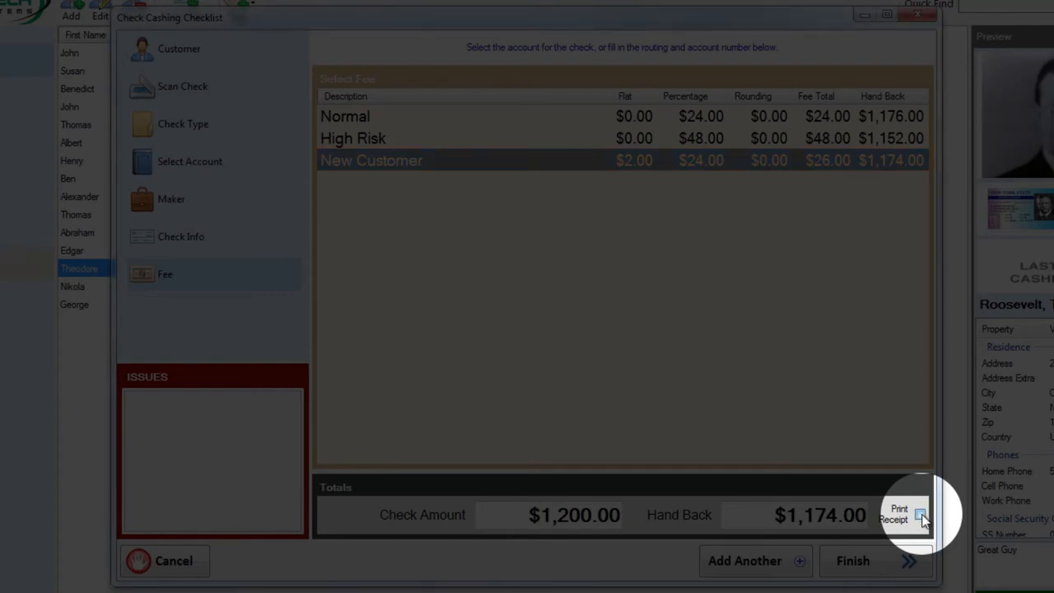
pyautogui.click(920, 513)
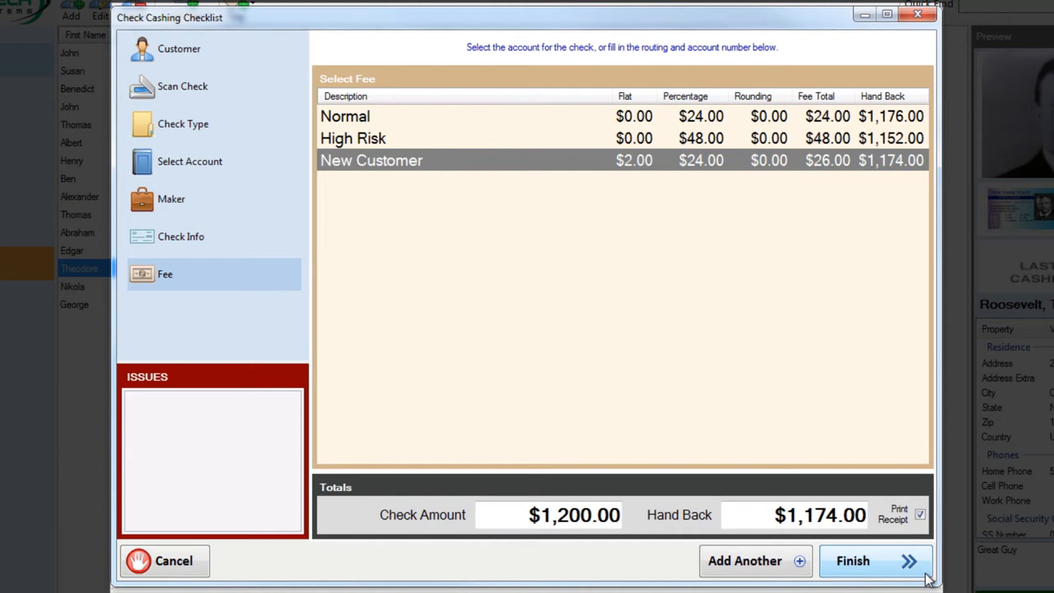
pyautogui.click(853, 561)
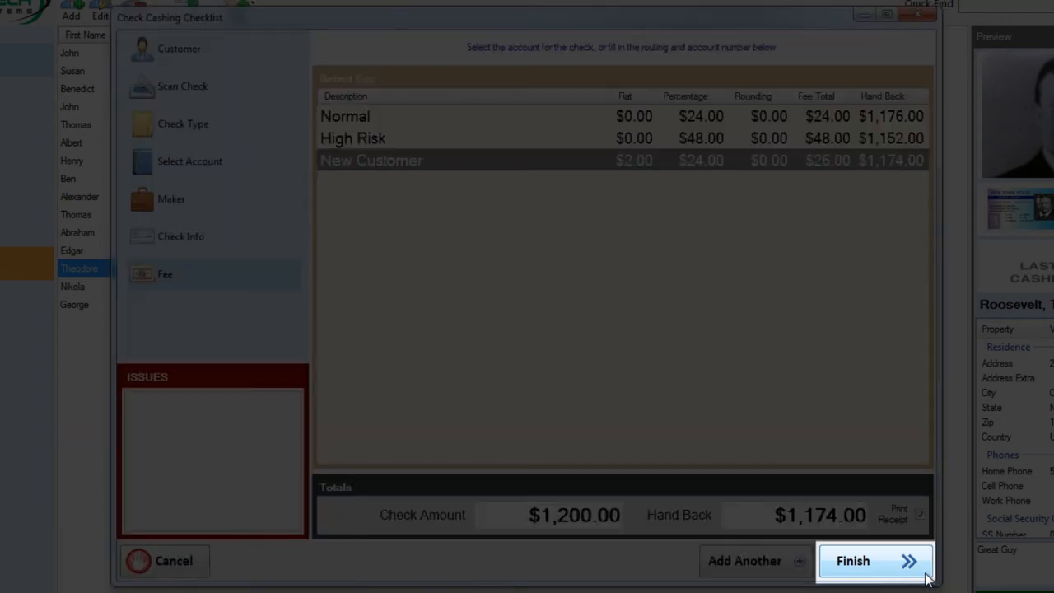
# Step: Review the receipt's width, Washington Check Cashing header and Thank You footer, then print
pyautogui.click(853, 561)
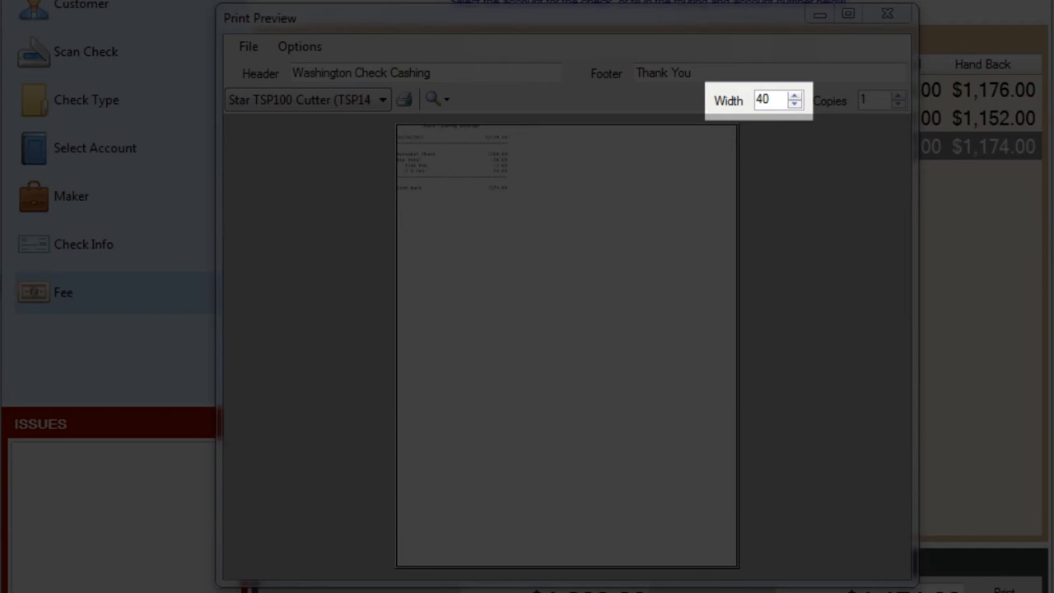
pyautogui.click(412, 73)
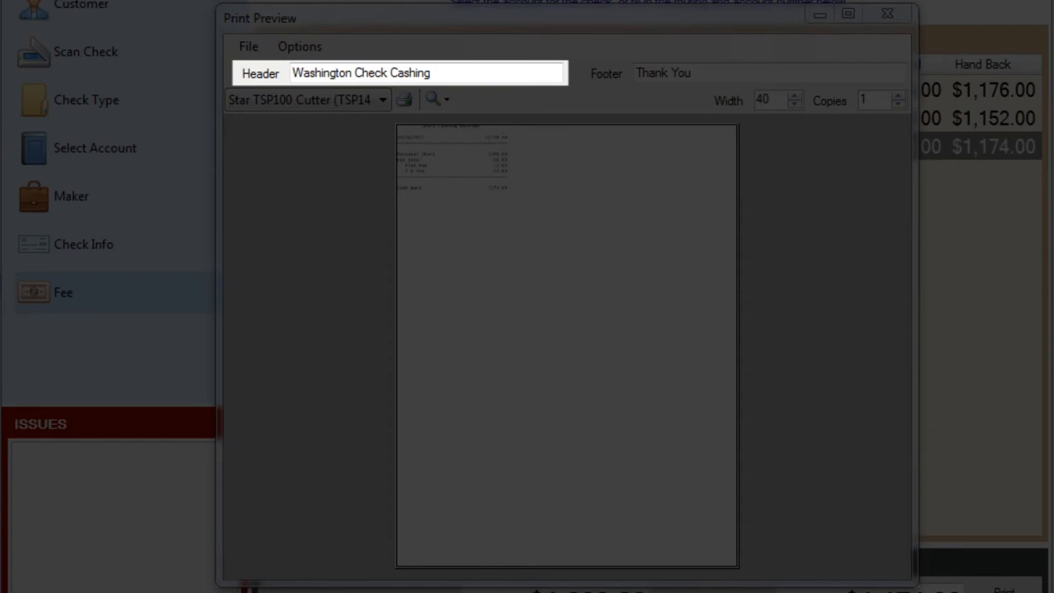
pyautogui.click(766, 72)
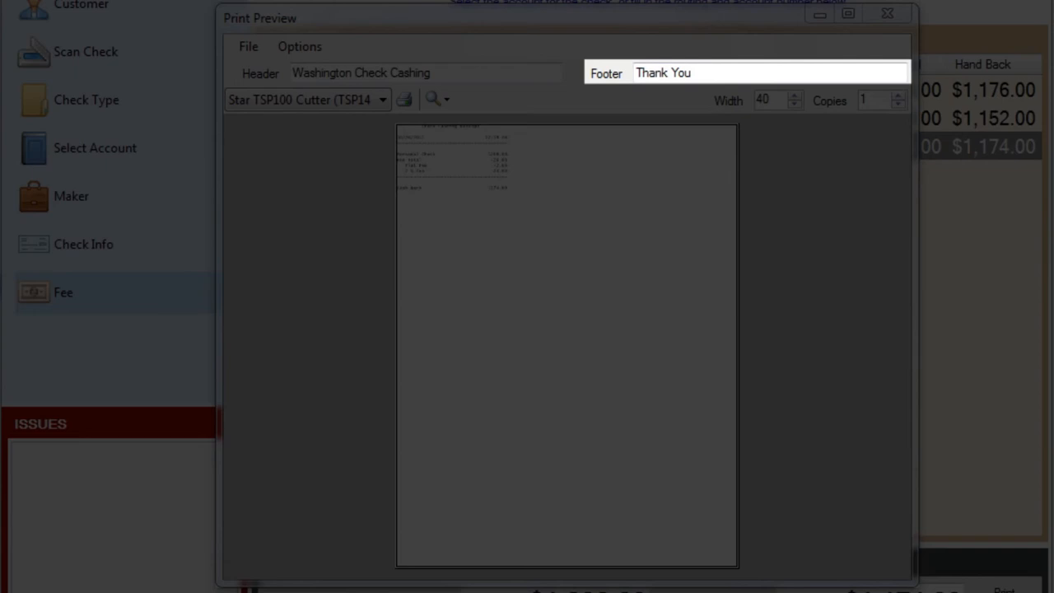
pyautogui.click(881, 100)
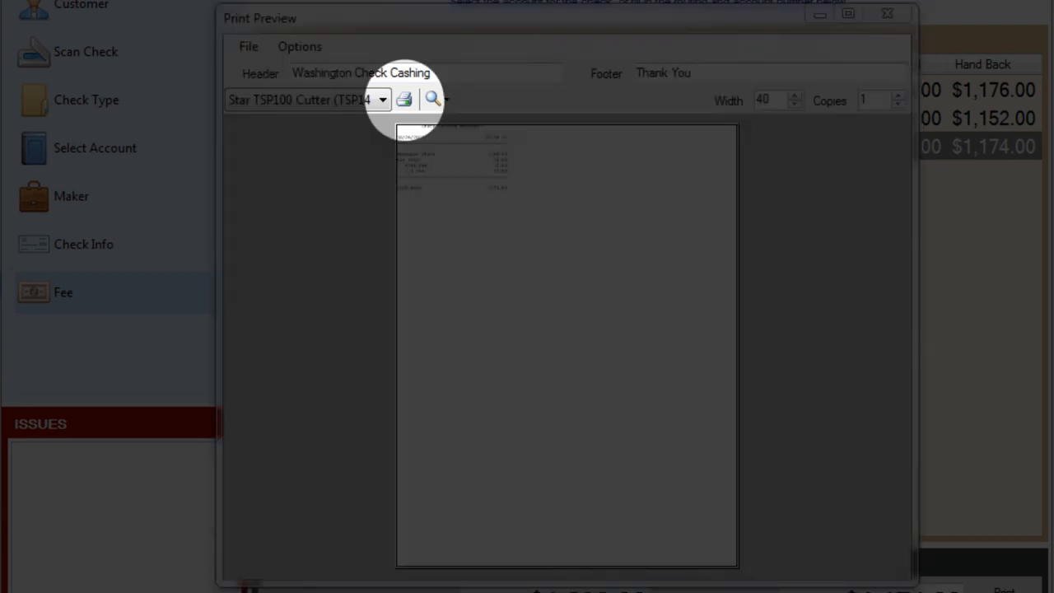
pyautogui.click(887, 14)
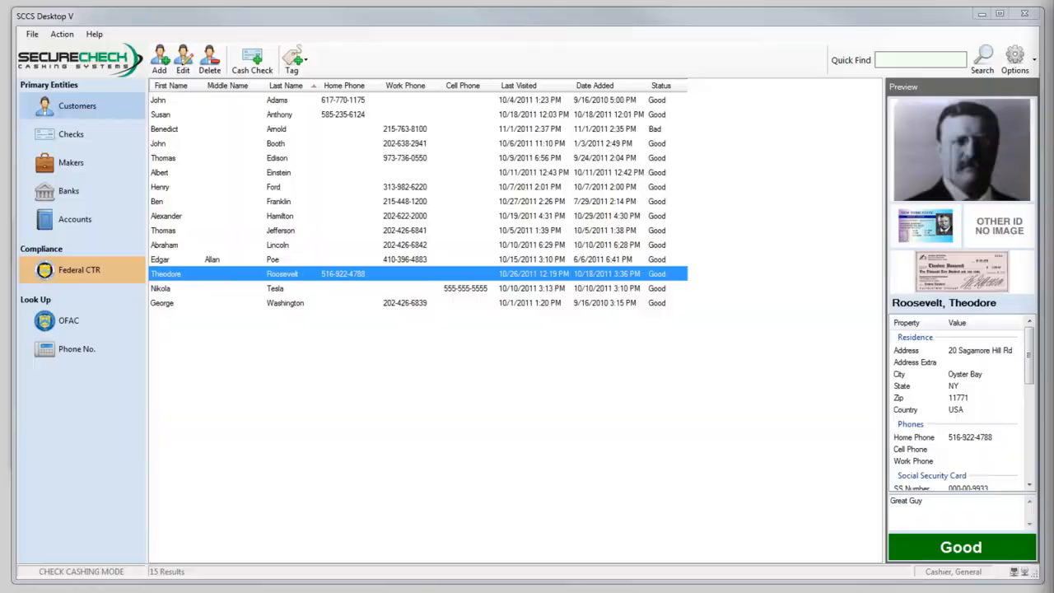